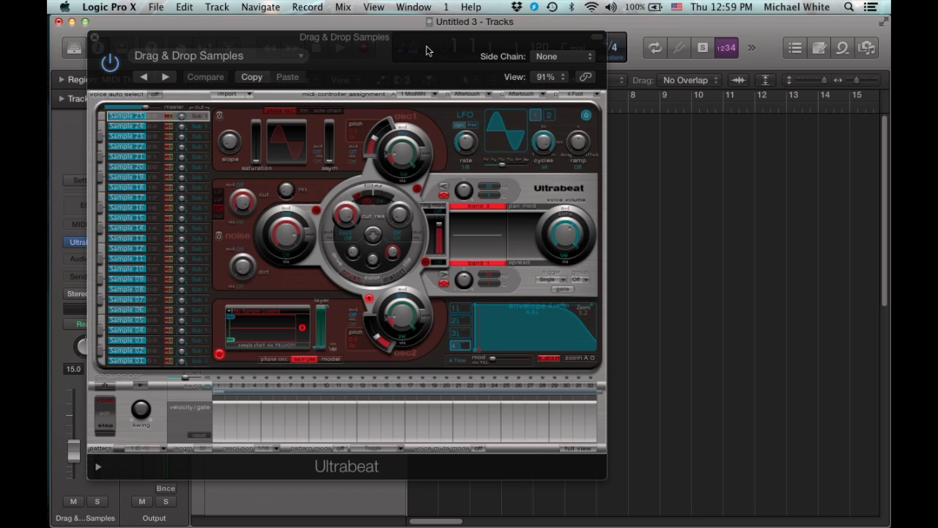
{"action": "mouse_move", "coordinate": [339, 37]}
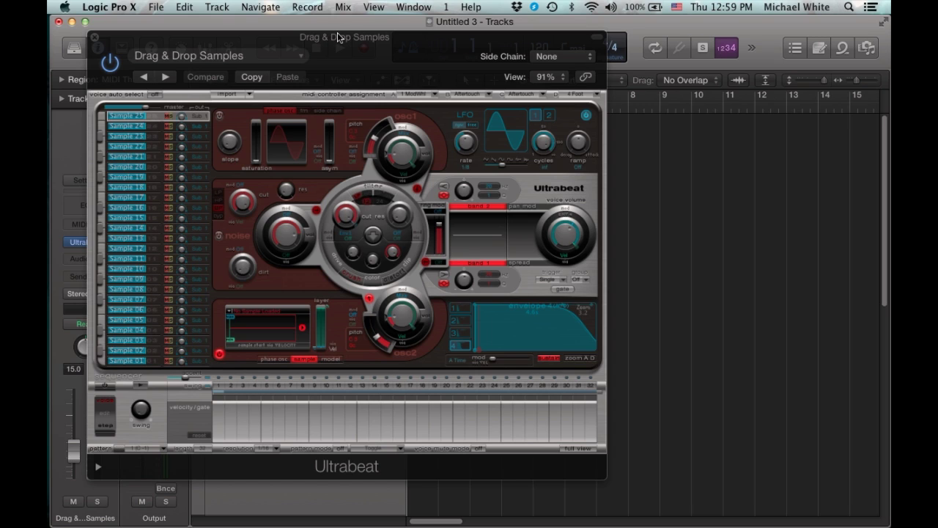
{"action": "mouse_move", "coordinate": [841, 40]}
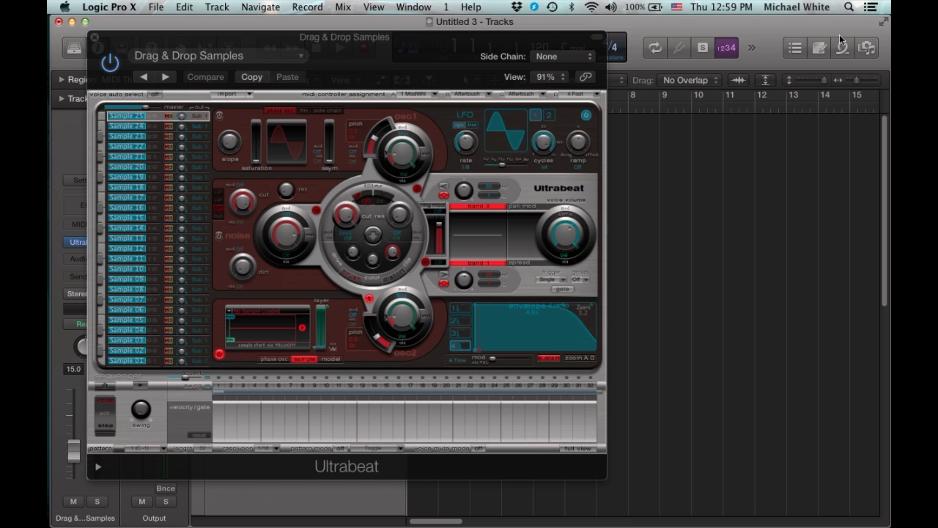
Show all files on disk and open the '808's - Details JGB' sample folder.
{"action": "left_click", "coordinate": [868, 47]}
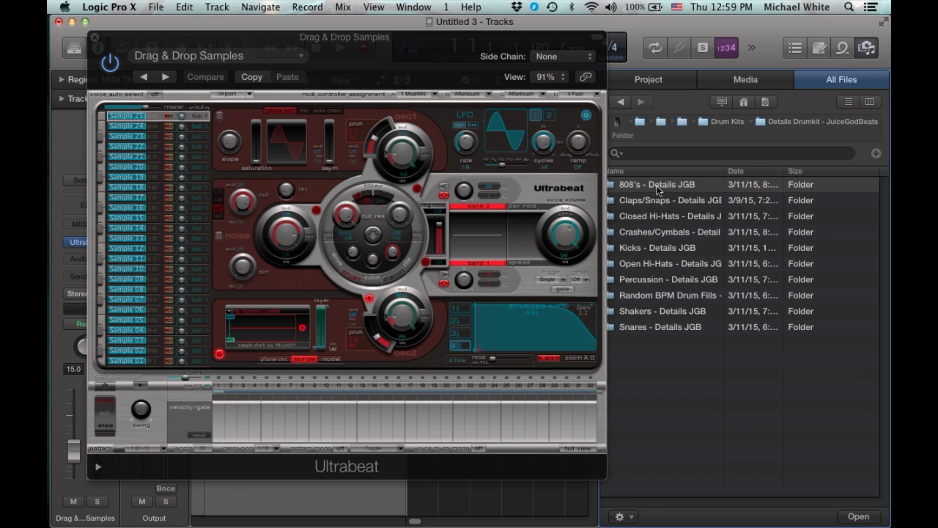
{"action": "double_click", "coordinate": [660, 185]}
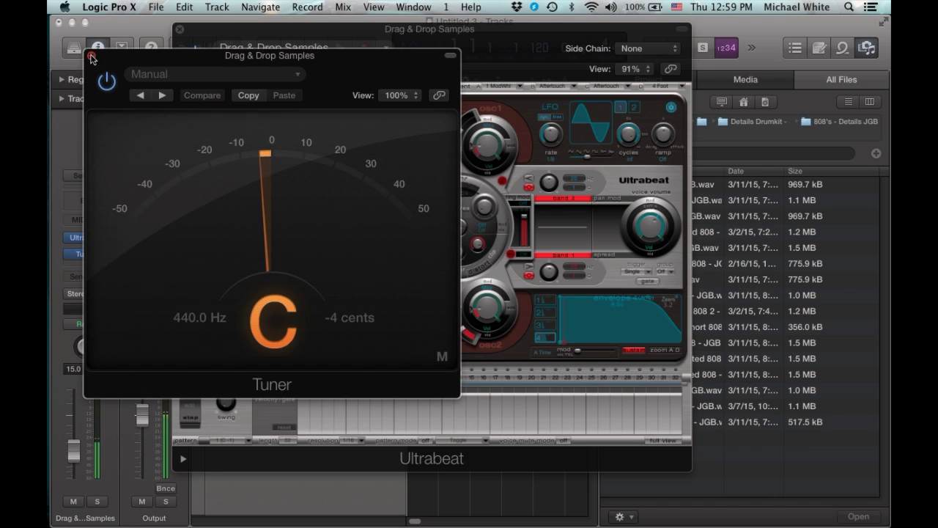
Close the Tuner window to return to the Ultrabeat Drag & Drop Samples kit.
{"action": "left_click", "coordinate": [91, 57]}
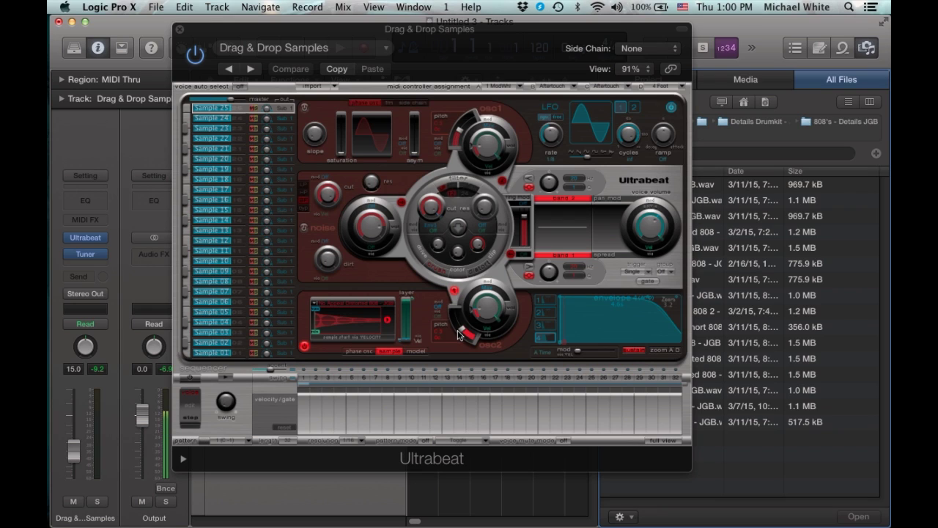
{"action": "mouse_move", "coordinate": [447, 343]}
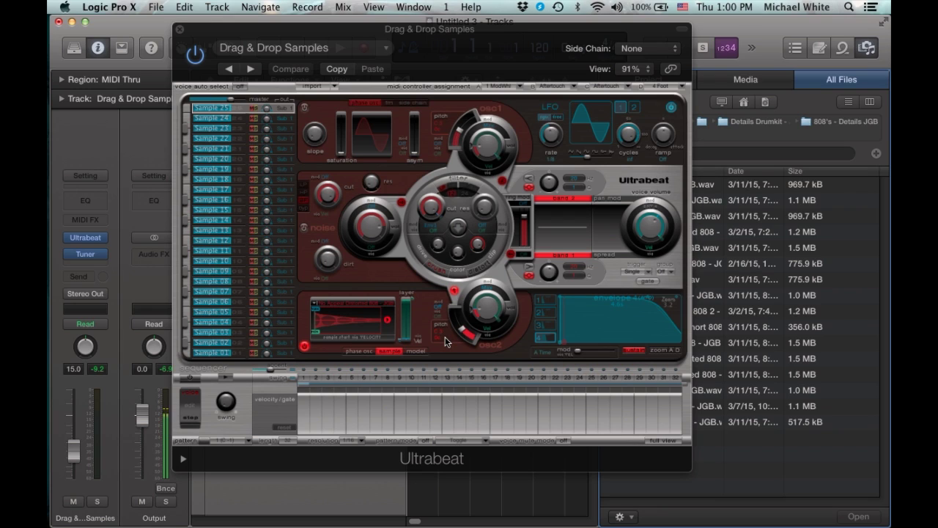